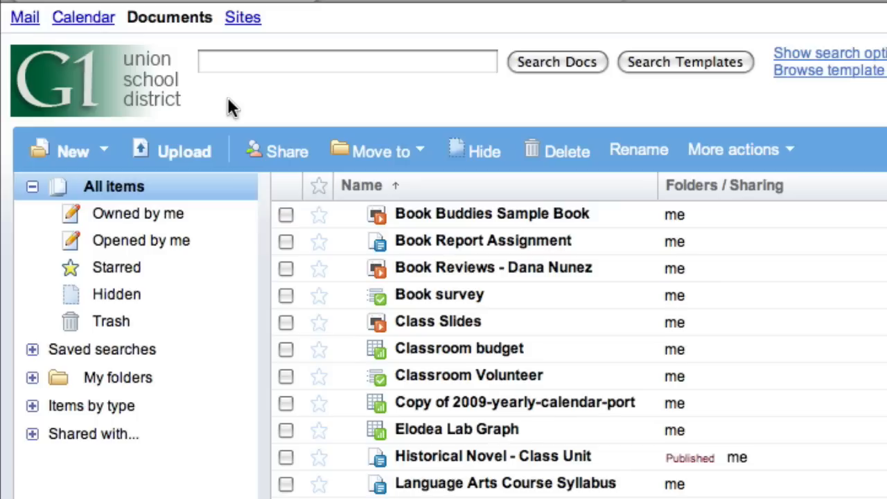
pyautogui.moveTo(223, 110)
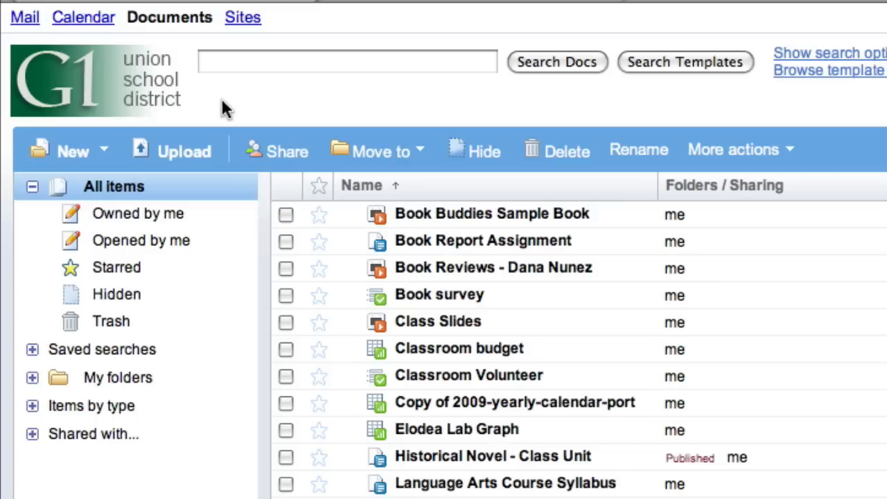
# - Show the New menu's list of document types from the Documents list
pyautogui.click(75, 150)
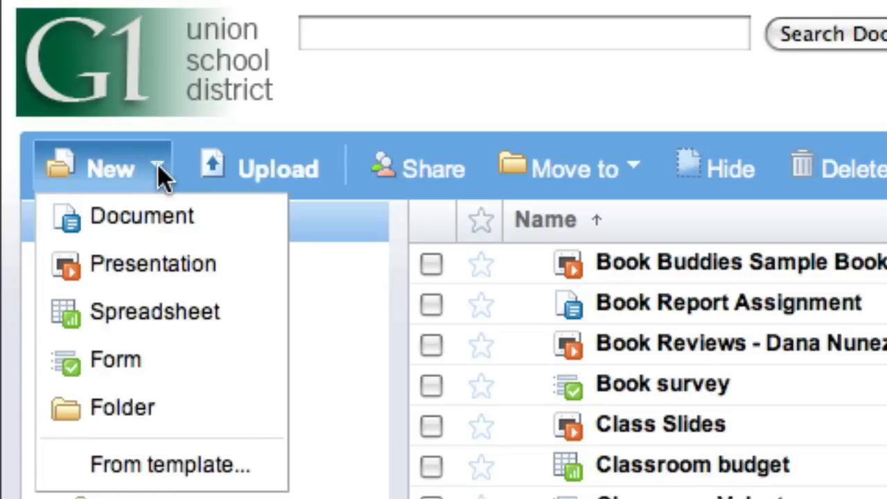
# - Start a new form titled 'Book survey' with a required first question renamed 'Name'
pyautogui.click(117, 361)
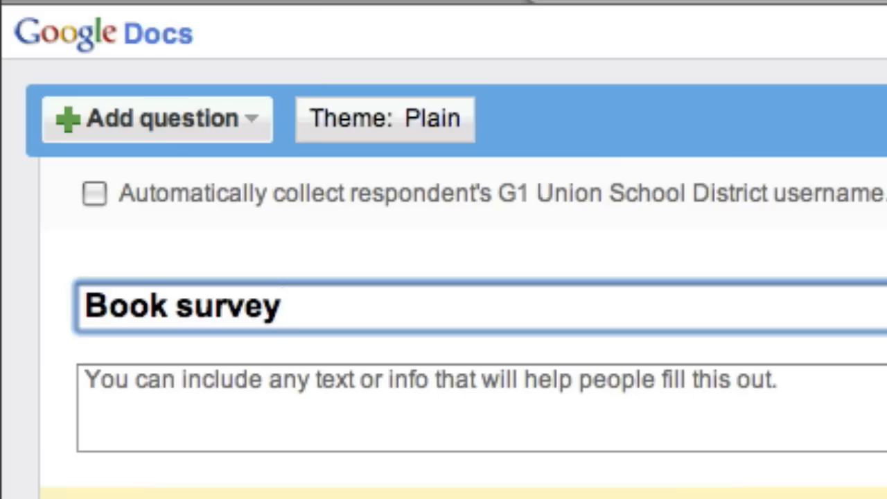
pyautogui.click(173, 120)
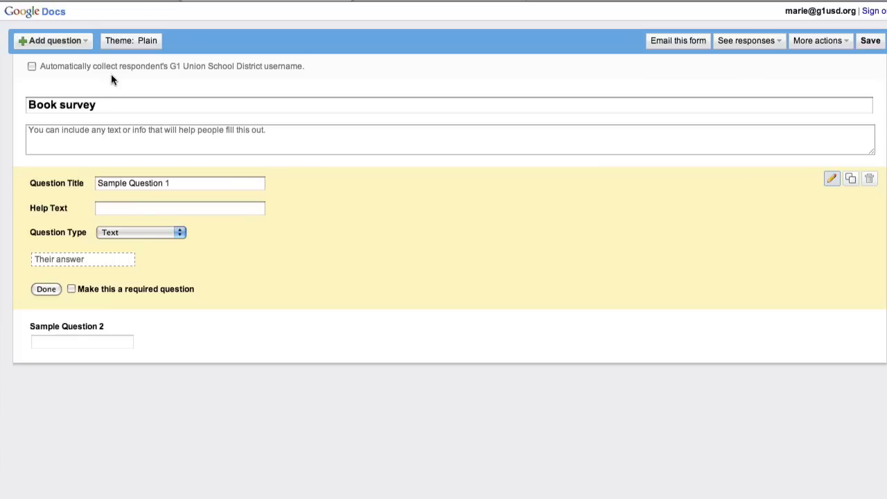
pyautogui.moveTo(130, 170)
pyautogui.write('Name')
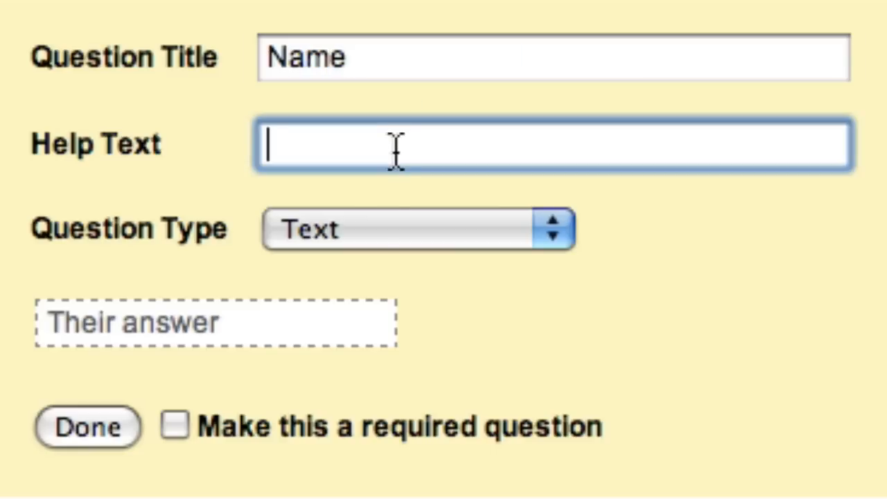
pyautogui.click(175, 430)
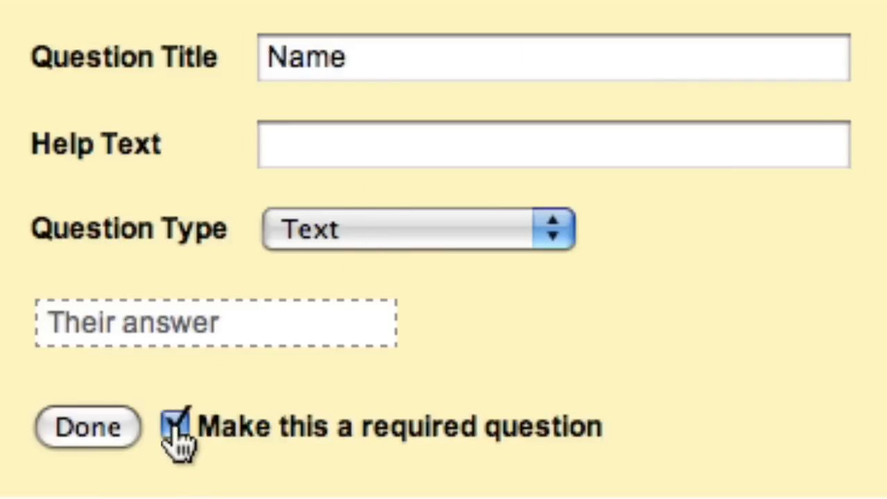
pyautogui.click(84, 427)
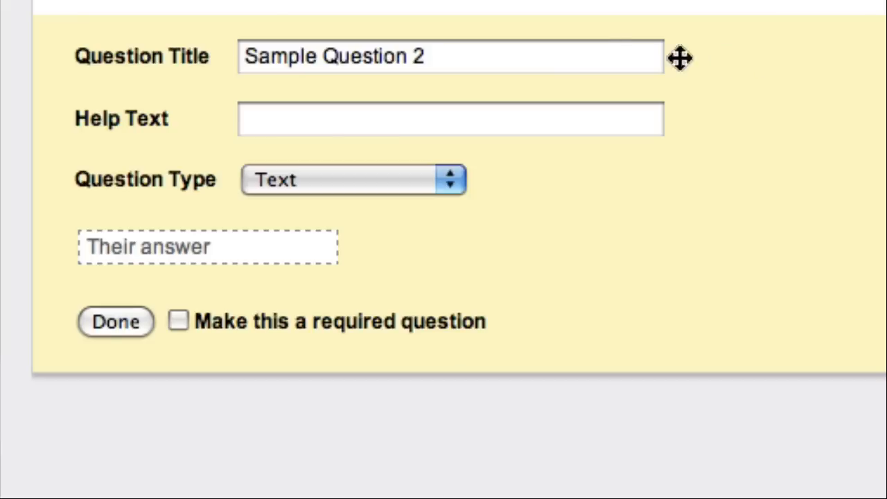
# - Make question 2 a required multiple-choice 'Favorite Book' with A Tree Grows in Brooklyn and To Kill a Mockingbird
pyautogui.write('Favorite Book')
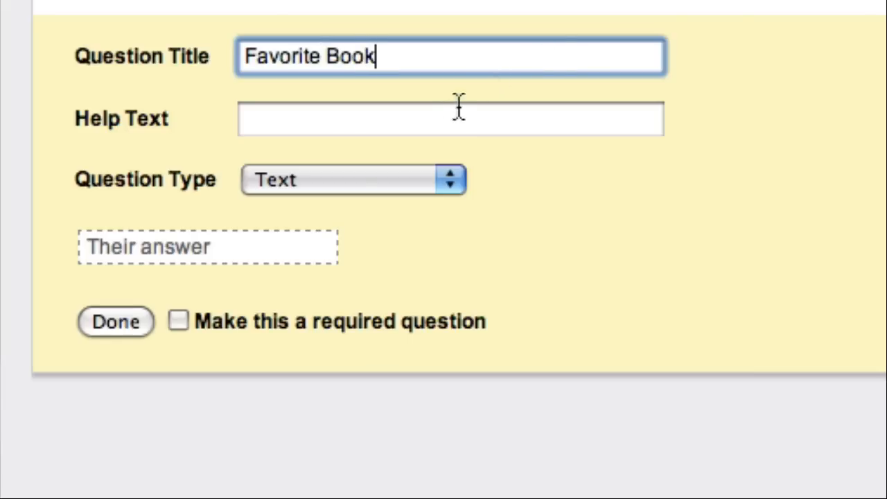
pyautogui.click(352, 180)
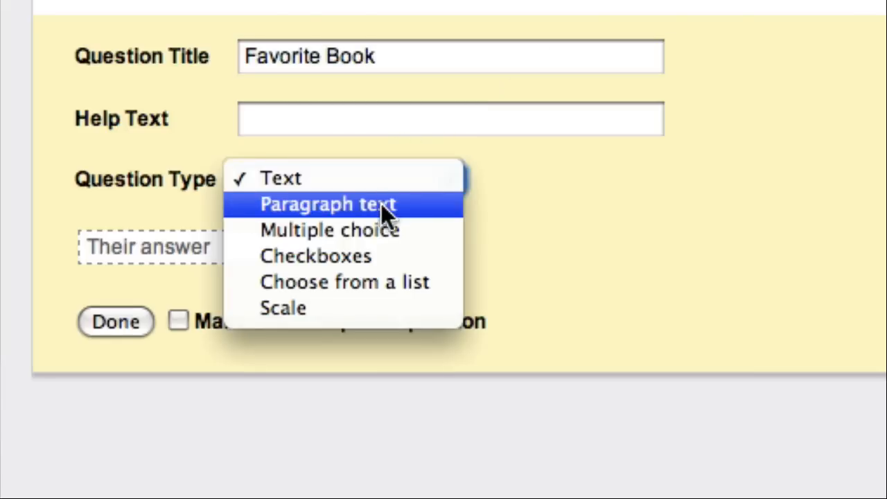
pyautogui.click(319, 230)
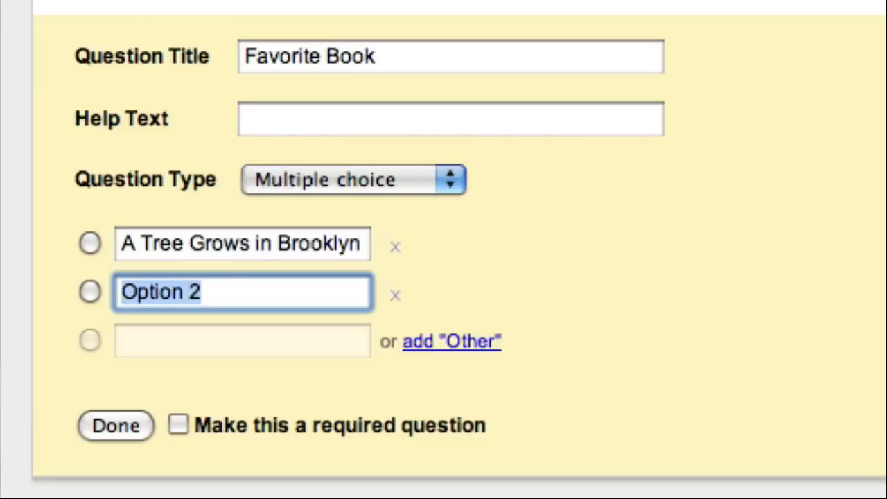
pyautogui.write('To Kill a Mockingbird')
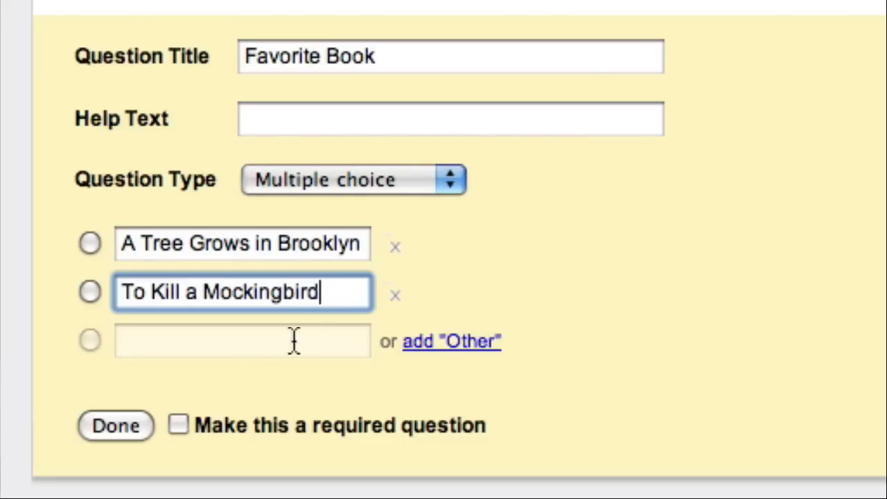
pyautogui.click(179, 427)
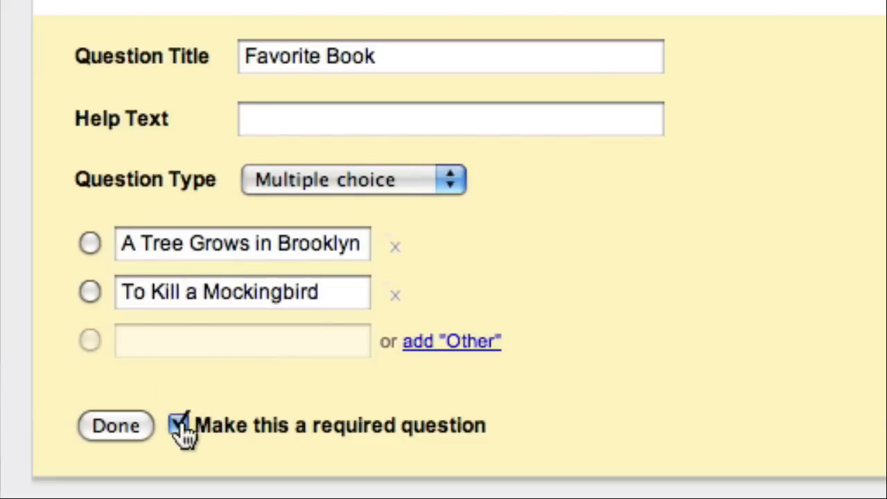
# - Finish the Favorite Book question and save the Book survey form
pyautogui.click(122, 427)
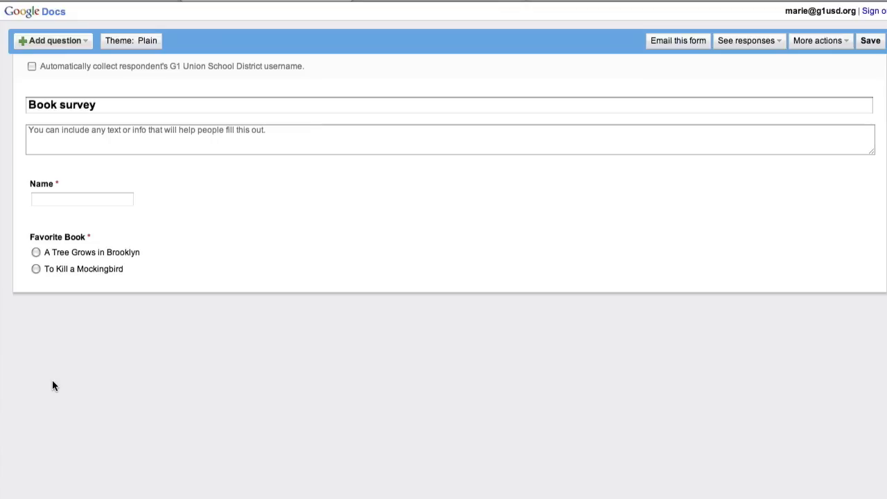
pyautogui.moveTo(238, 305)
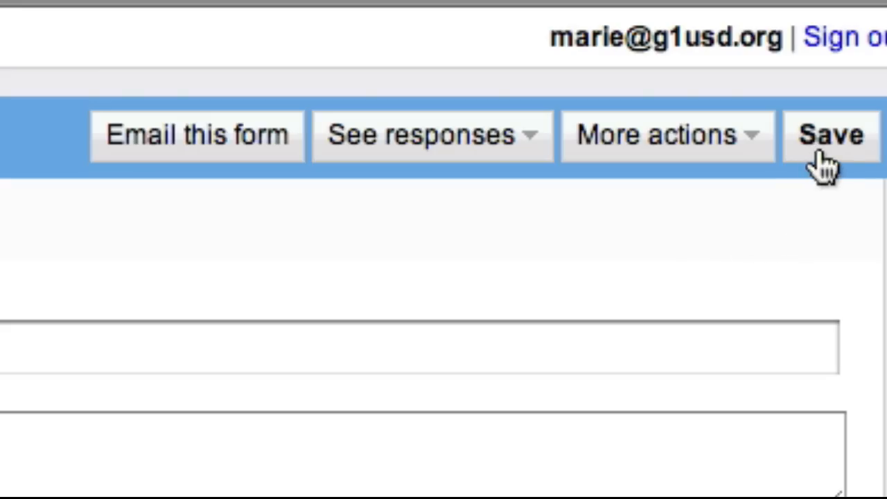
pyautogui.click(829, 134)
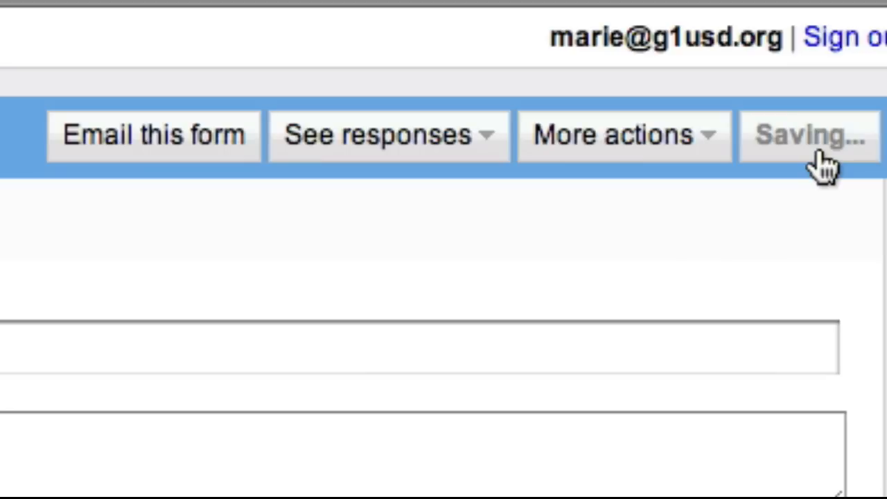
# - View the form's responses as a spreadsheet and open the Book survey responses sheet
pyautogui.click(388, 136)
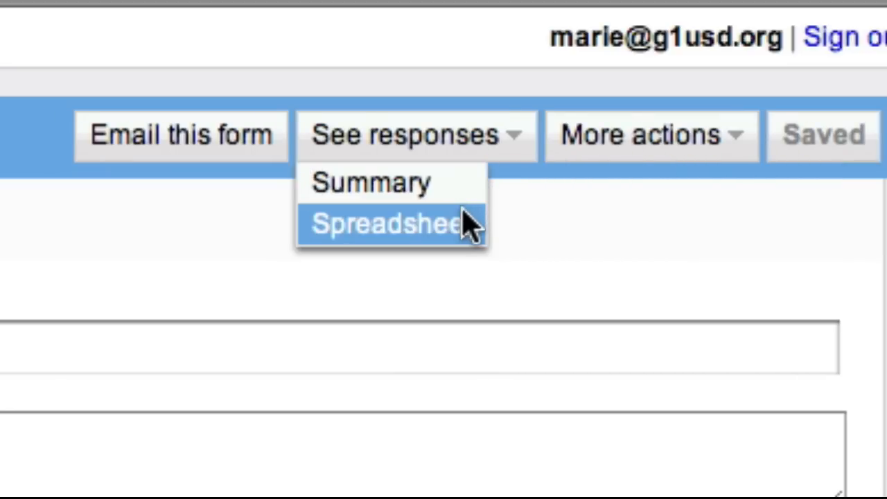
pyautogui.click(391, 223)
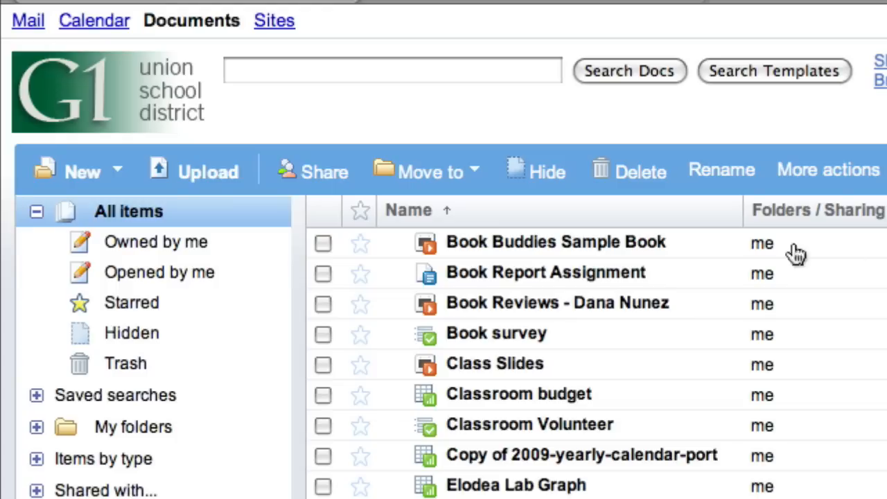
pyautogui.doubleClick(495, 333)
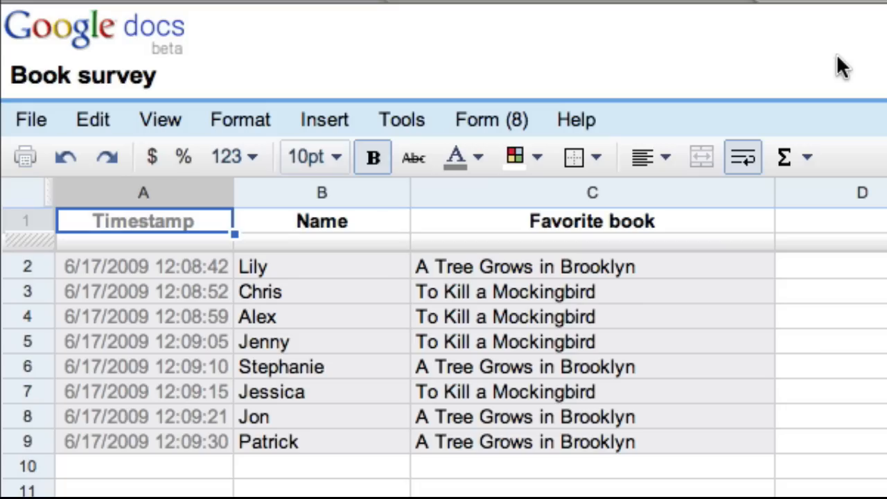